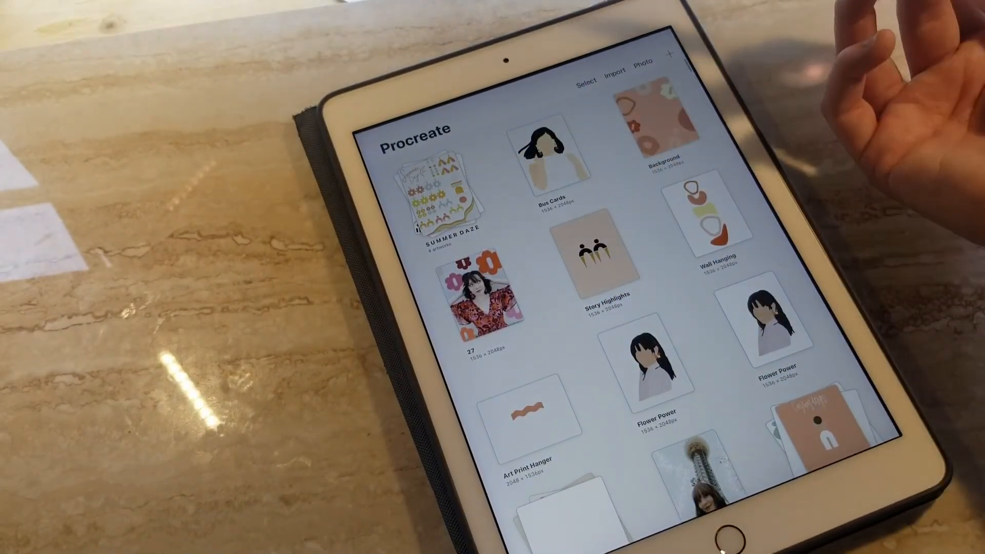
Step: Open the SUMMER DAZE stack to show its four artworks
click(433, 195)
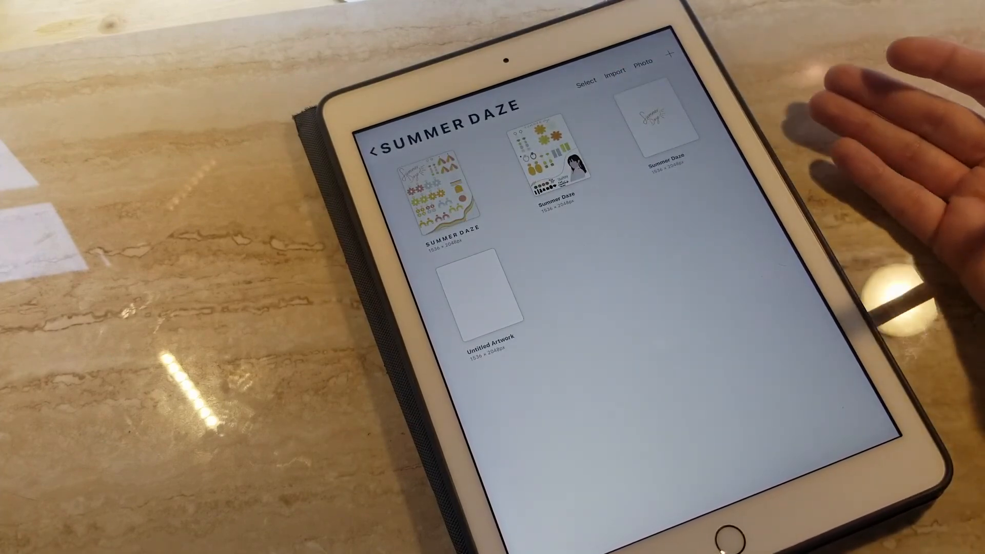
mouse_move(817, 94)
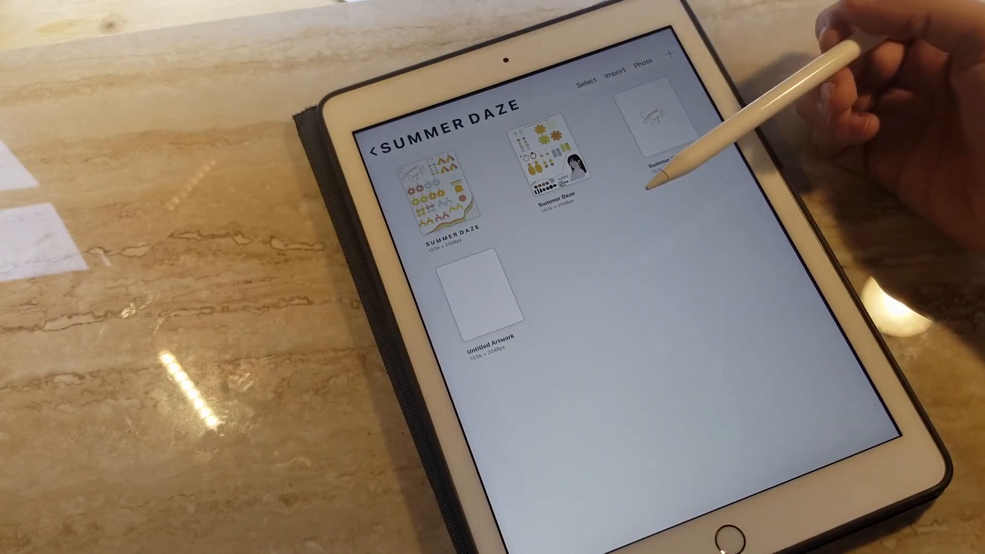
mouse_move(660, 95)
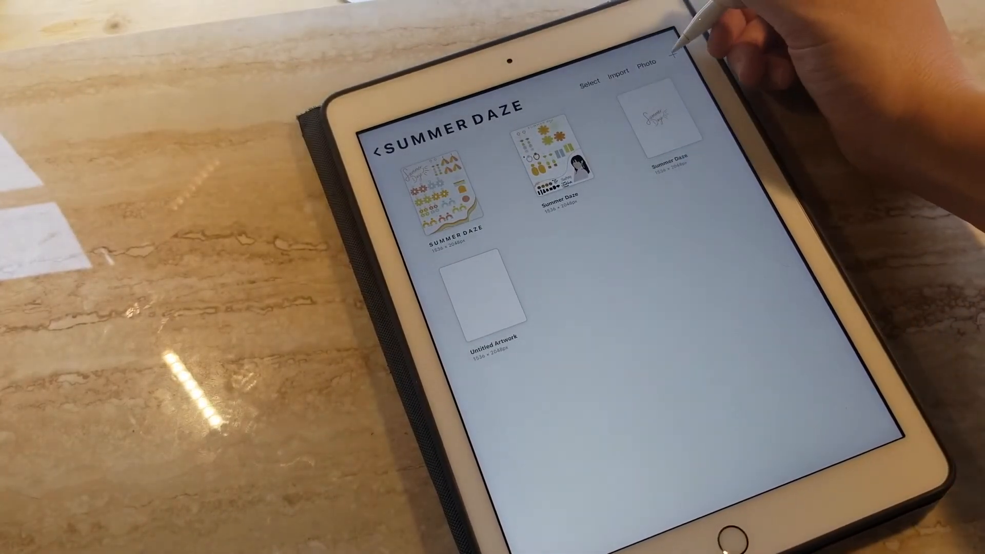
Step: Insert the Mini Cutter Set photo into the blank Untitled Artwork through Actions > Add
click(674, 57)
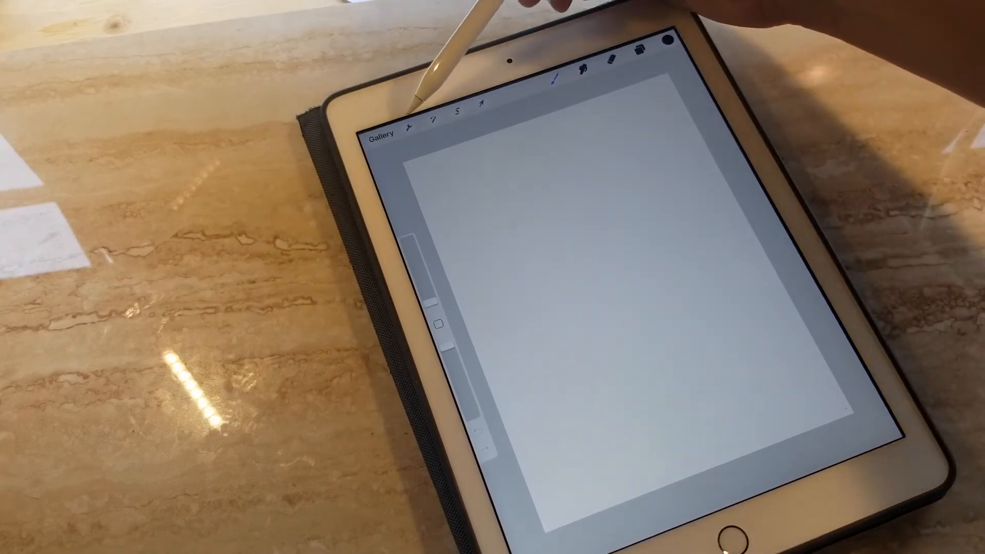
click(415, 126)
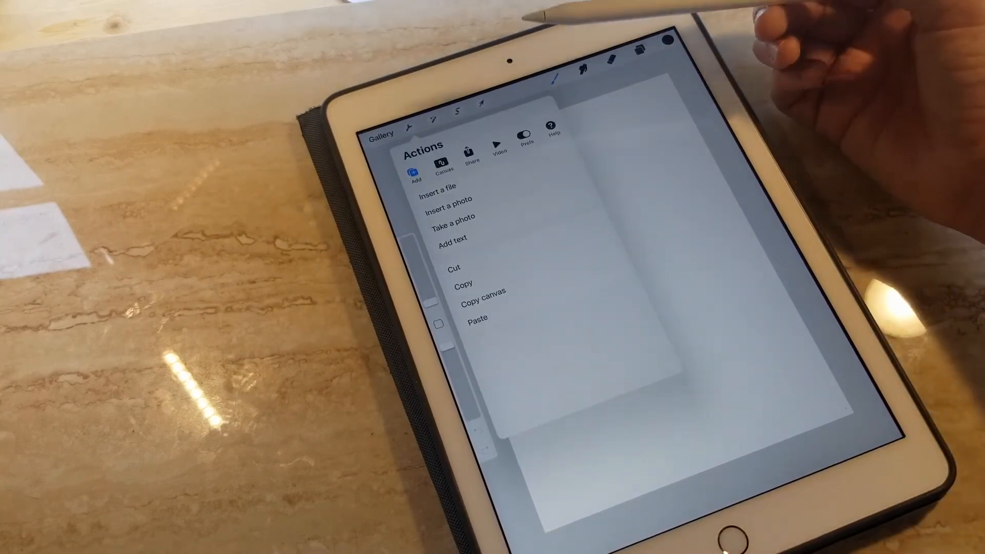
click(450, 199)
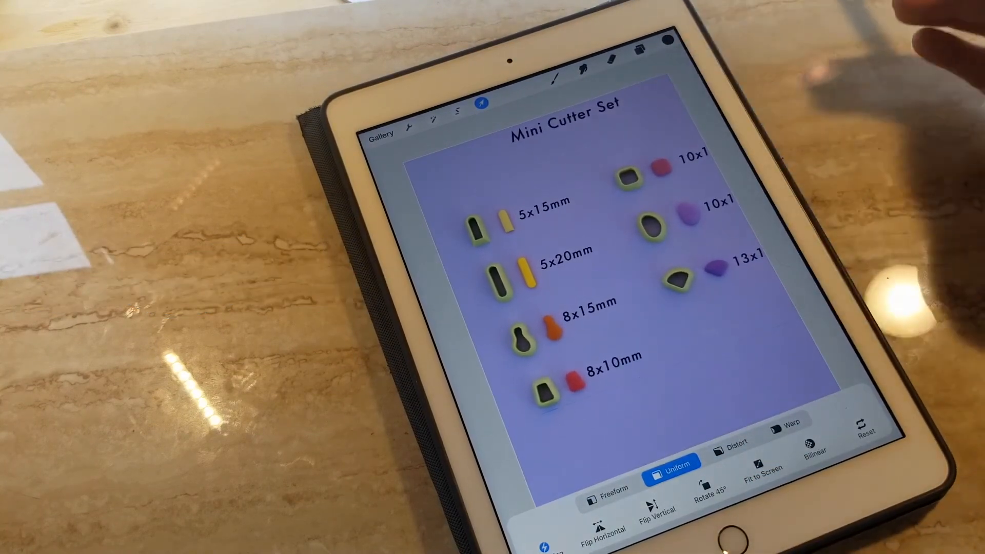
Step: Confirm the placed cutter photo, then bring up the Layers panel to draw the earring
click(639, 61)
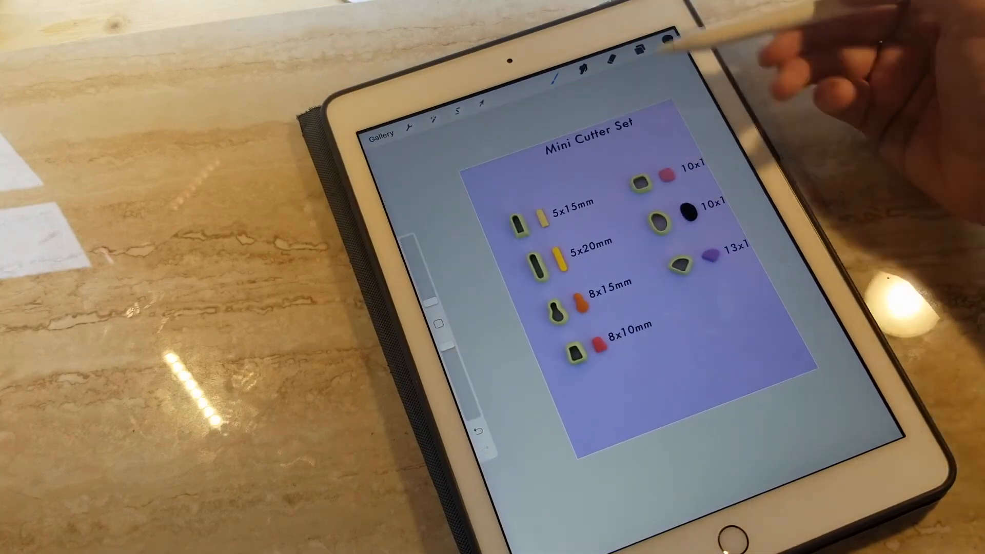
click(638, 49)
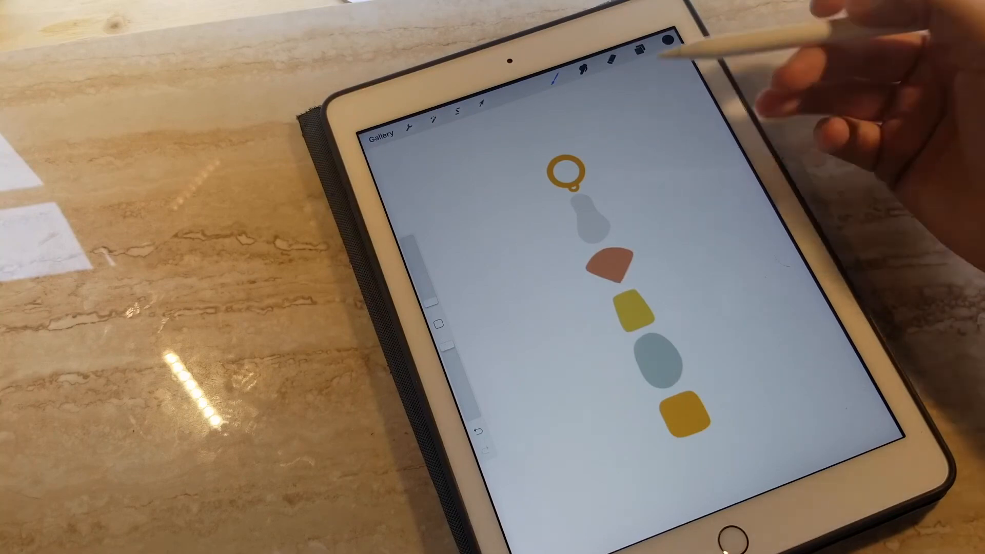
Step: Duplicate the earring layer into a side-by-side pair, then go back to the gallery
click(638, 51)
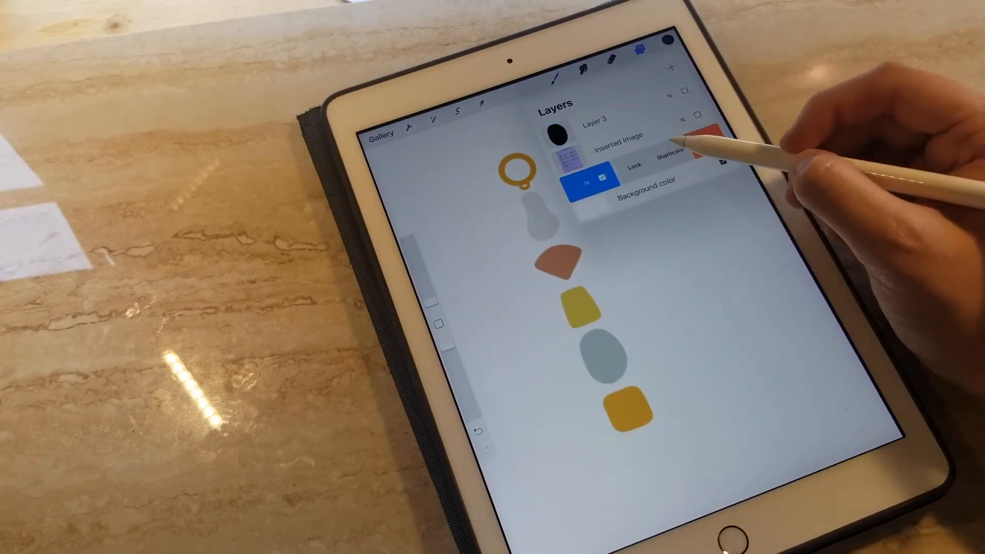
click(667, 151)
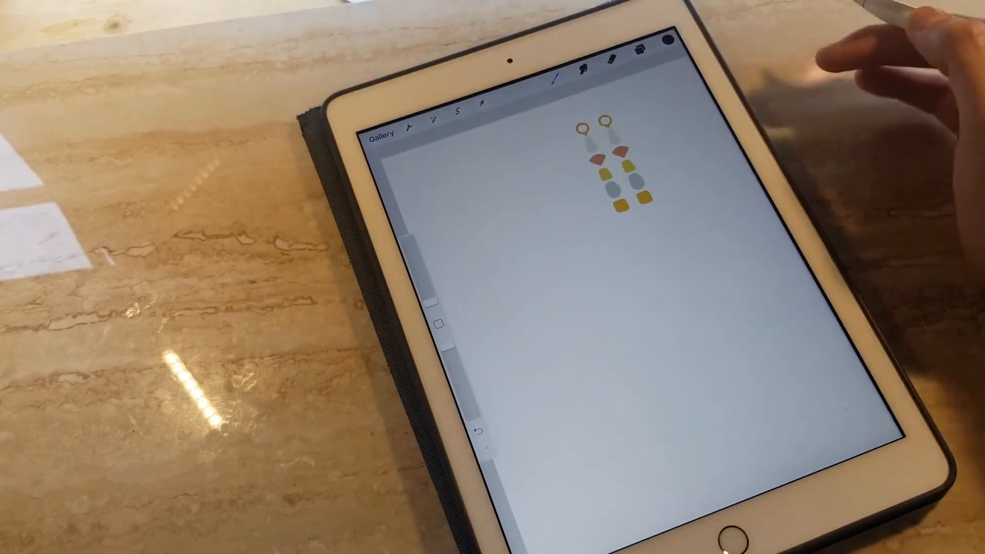
click(382, 135)
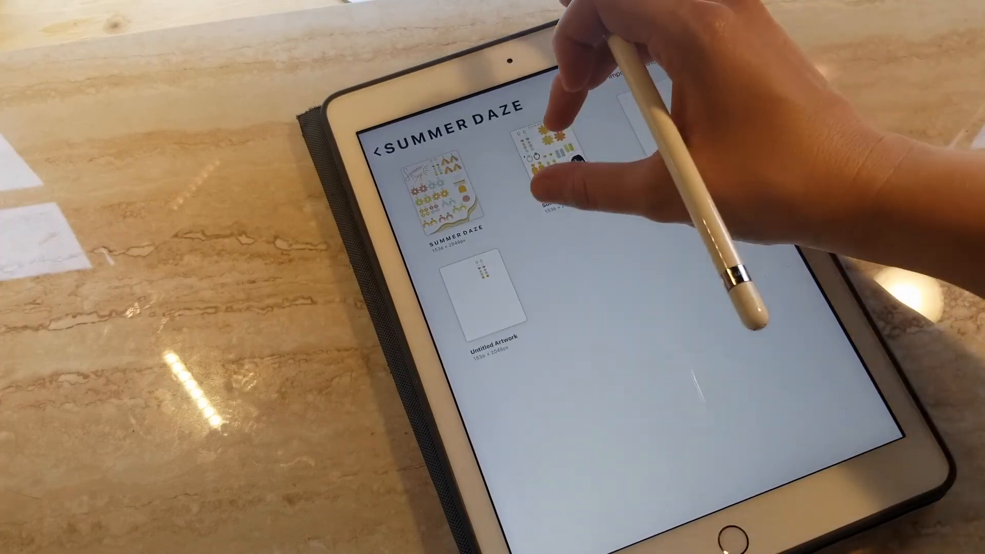
Step: Leave the Procreate gallery and move over to the Mac desktop
click(547, 157)
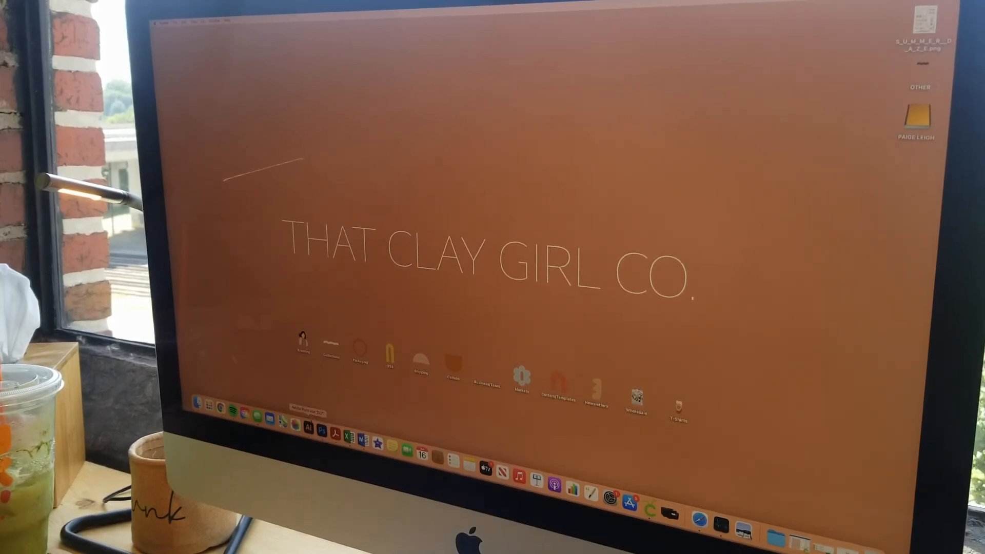
Step: Create a new 5 in × 5 in Illustrator document from the start screen
click(307, 432)
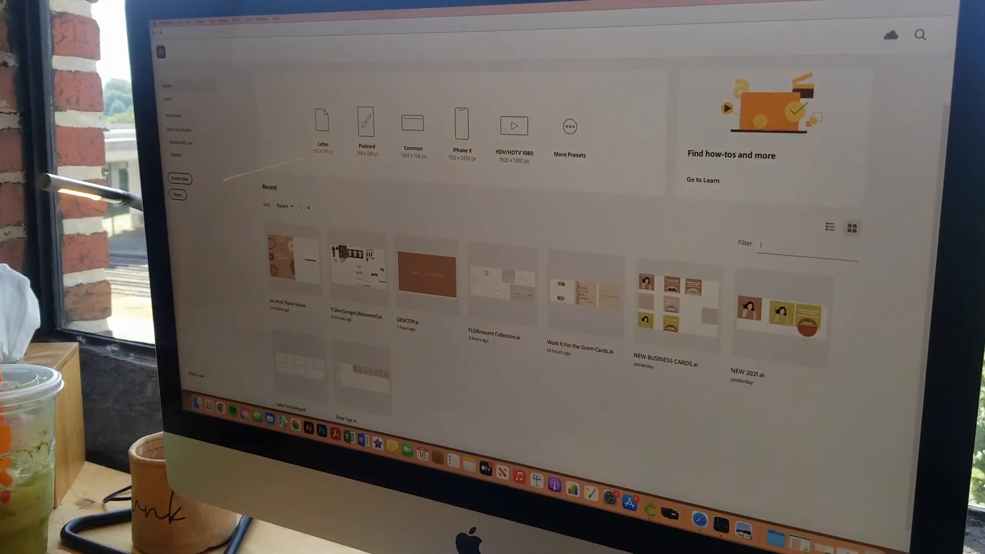
click(179, 178)
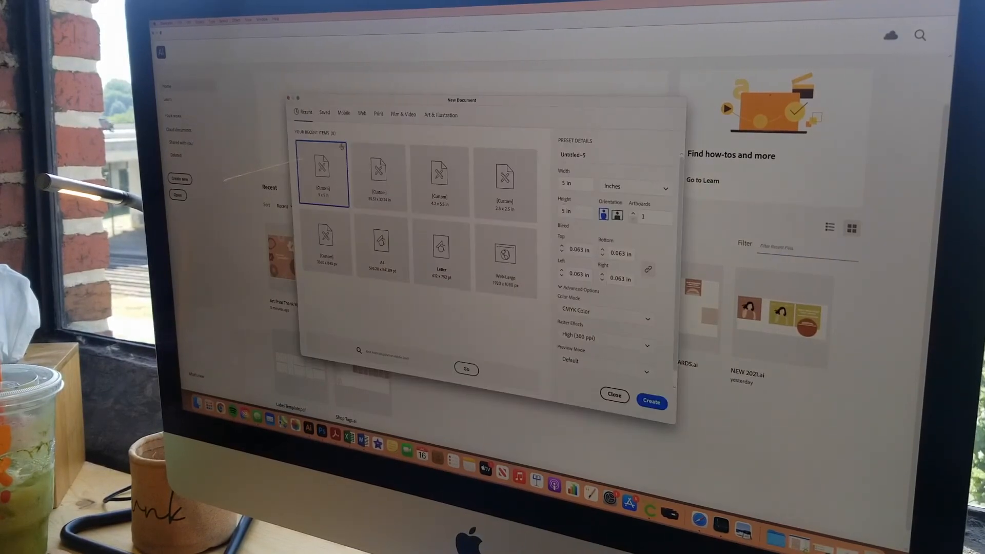
click(652, 402)
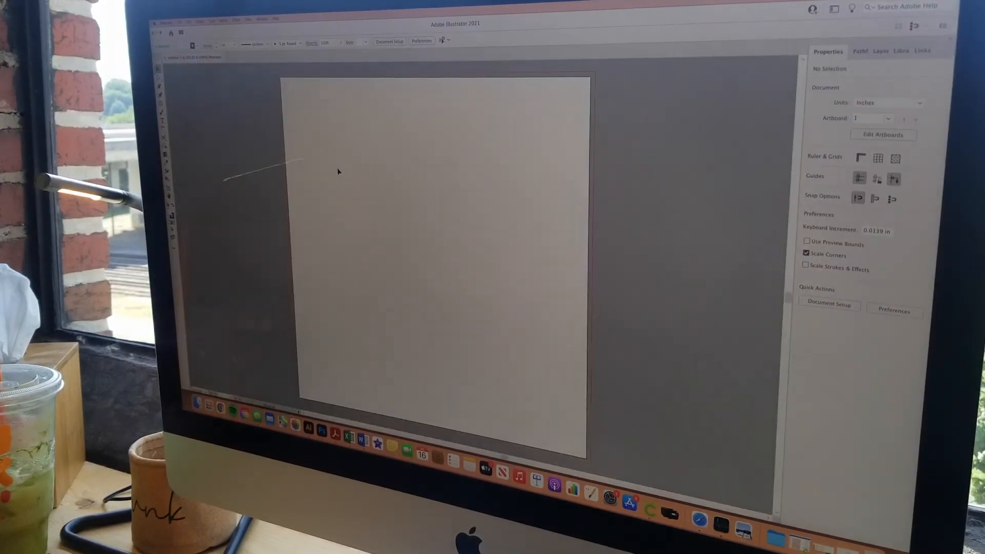
mouse_move(336, 179)
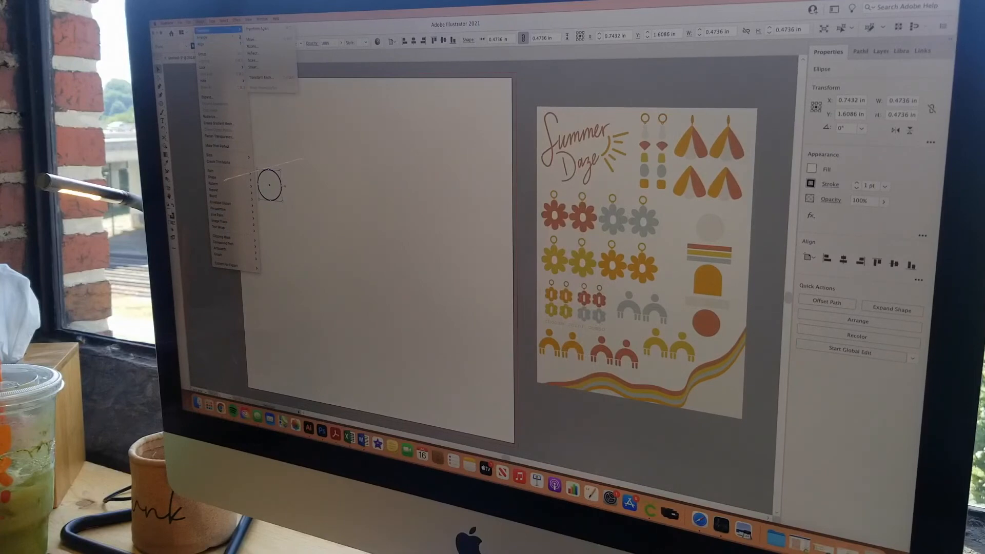
Step: Repeat the circle into a row and fill the circles with Summer Daze board colours
click(259, 78)
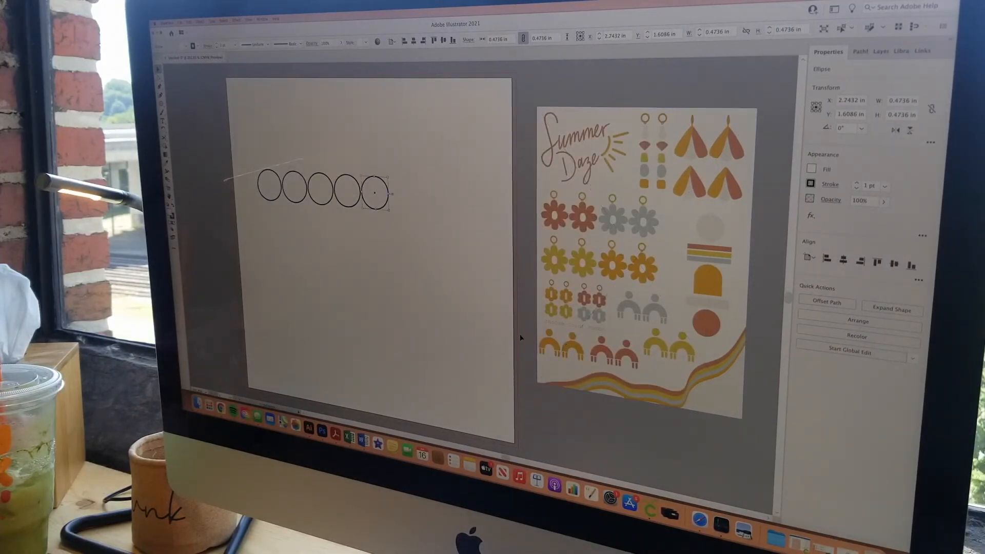
click(266, 190)
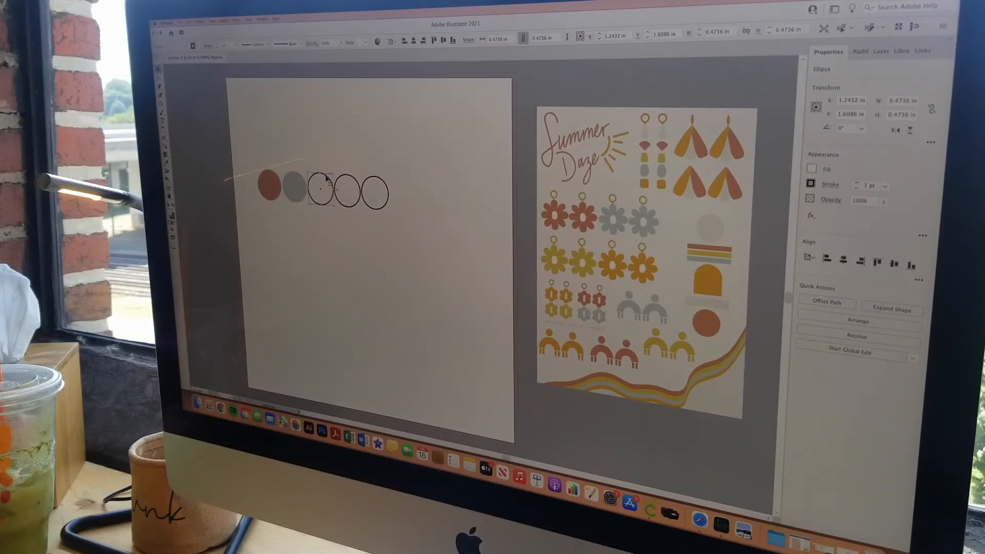
click(319, 188)
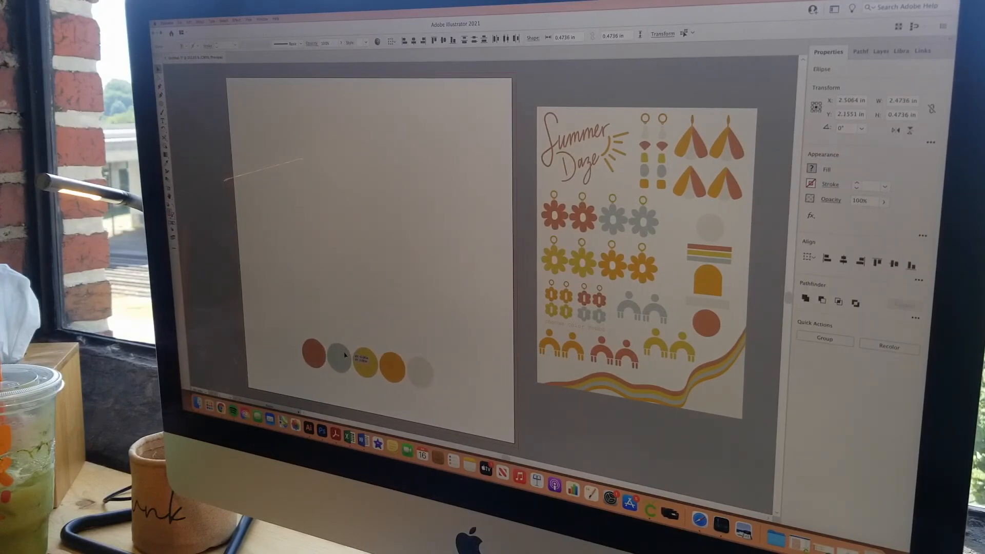
Step: Type 'summer daze' in a text area and set it in Blanch Sage Bold
click(338, 284)
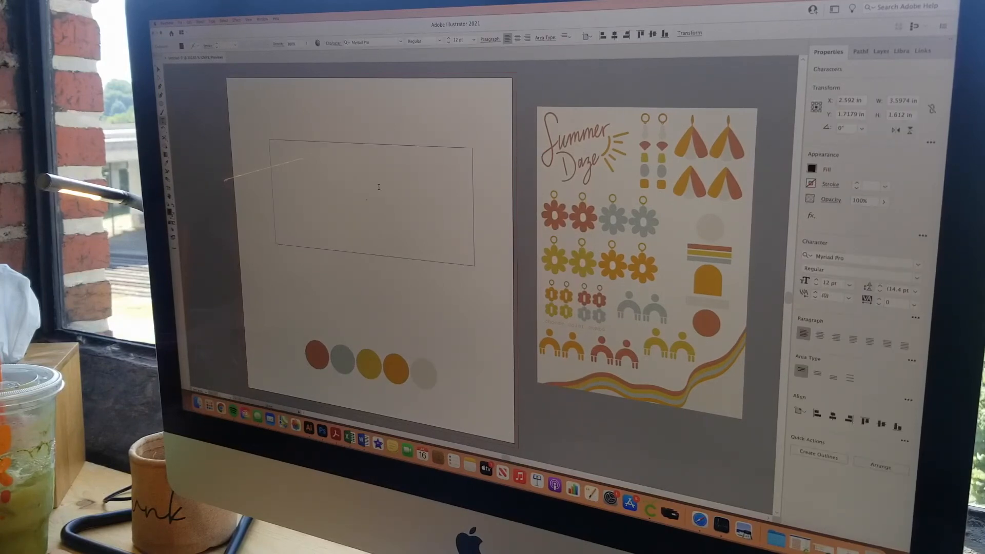
text(summer)
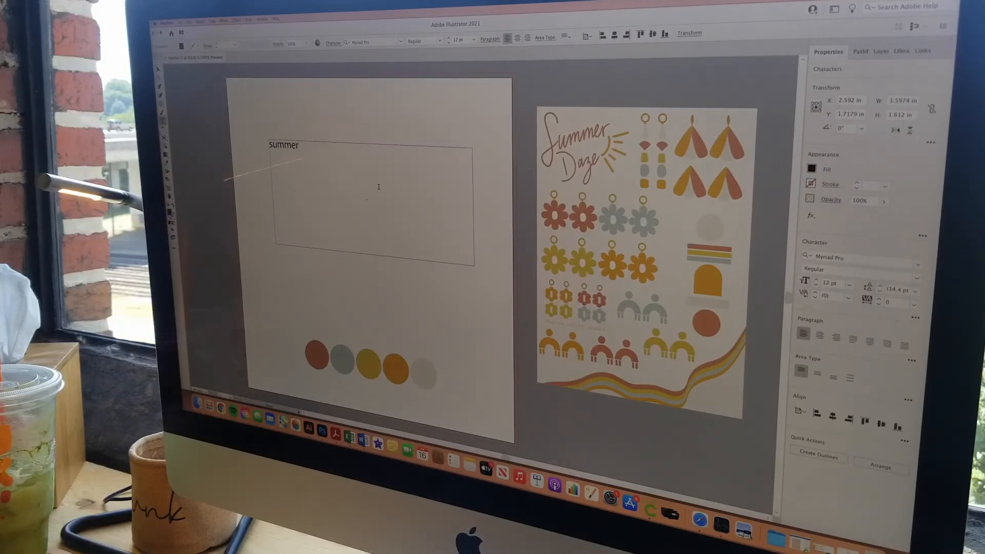
text(daze)
click(860, 257)
text(bla)
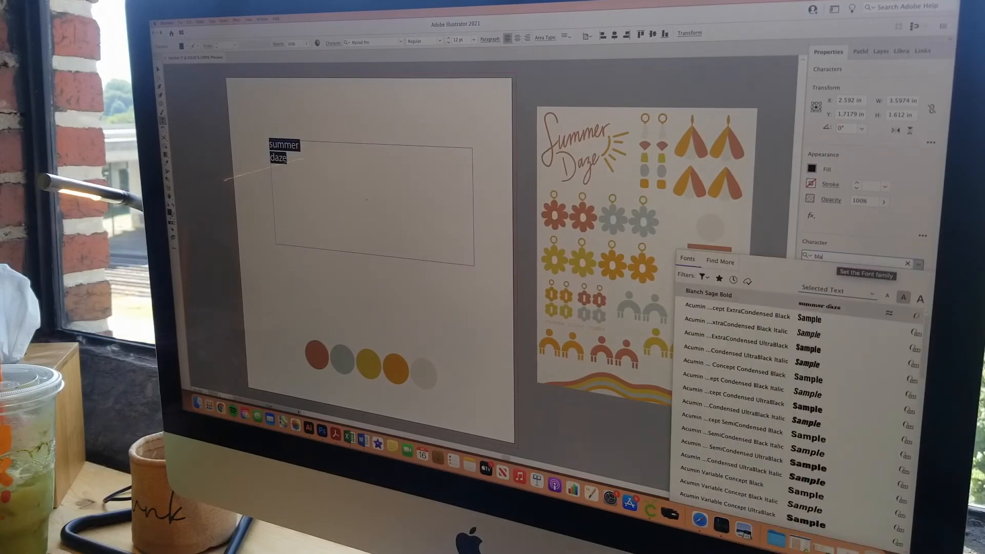
click(708, 294)
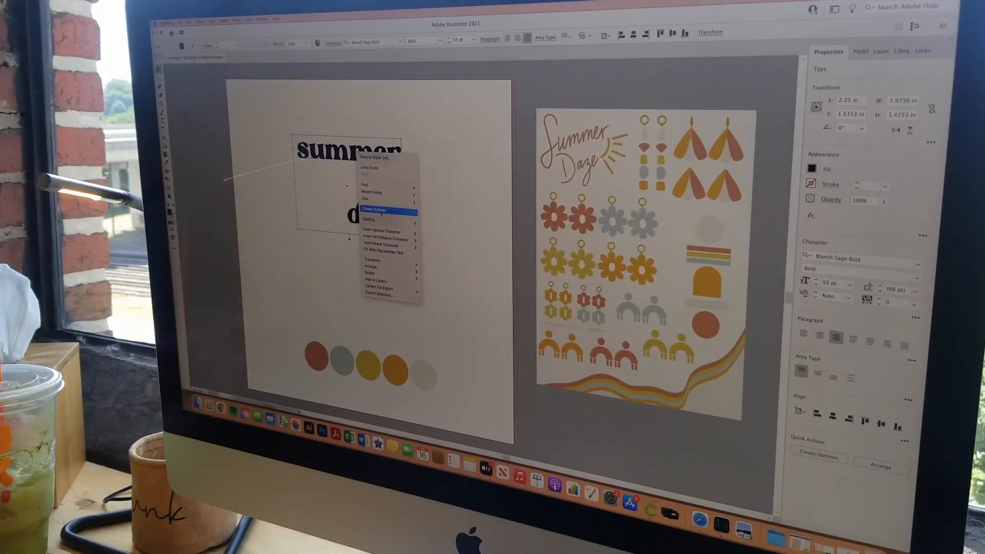
Step: Convert the 'summer daze' text to outlines and scale the lettering up
click(374, 209)
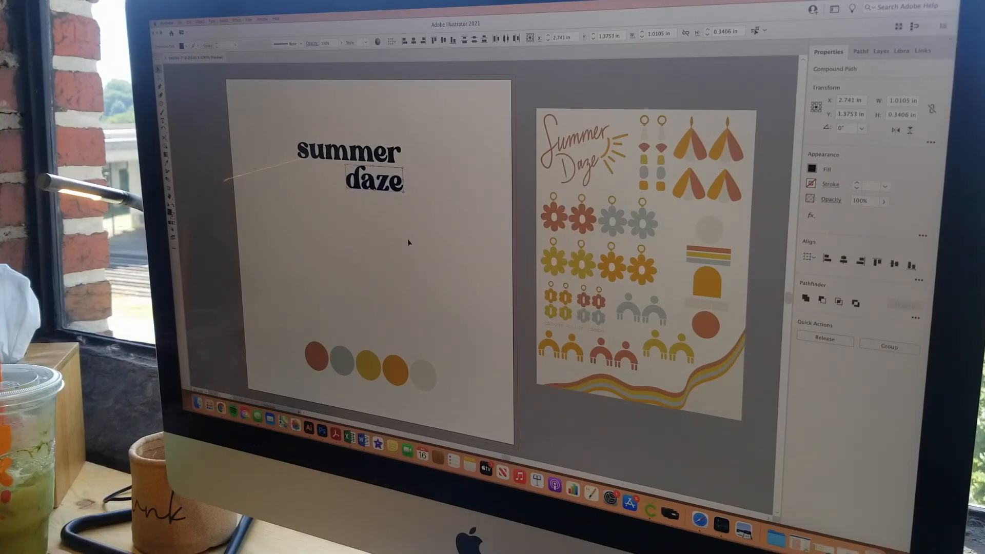
click(407, 242)
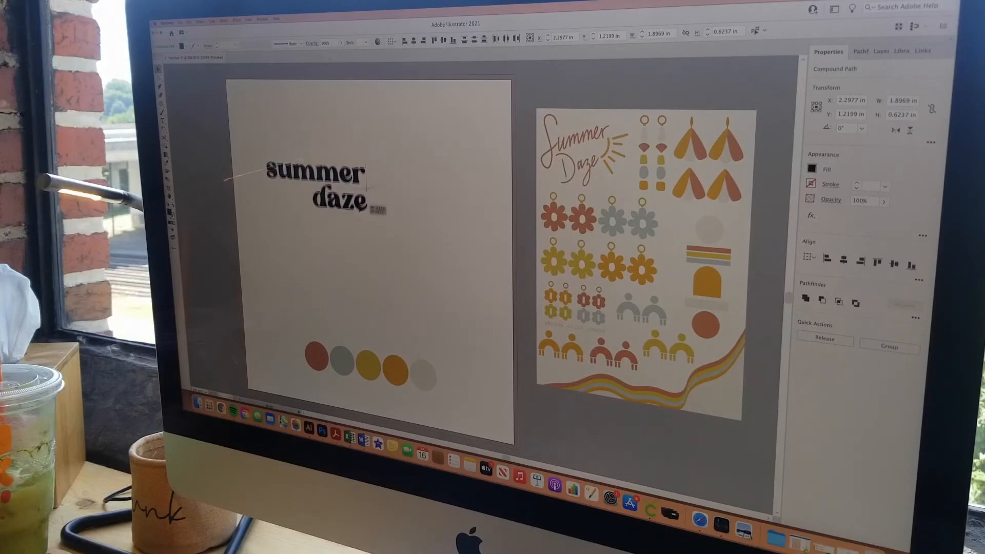
Step: Fill 'summer' grey and 'daze' yellow, and draw the sun arc and rays
click(386, 234)
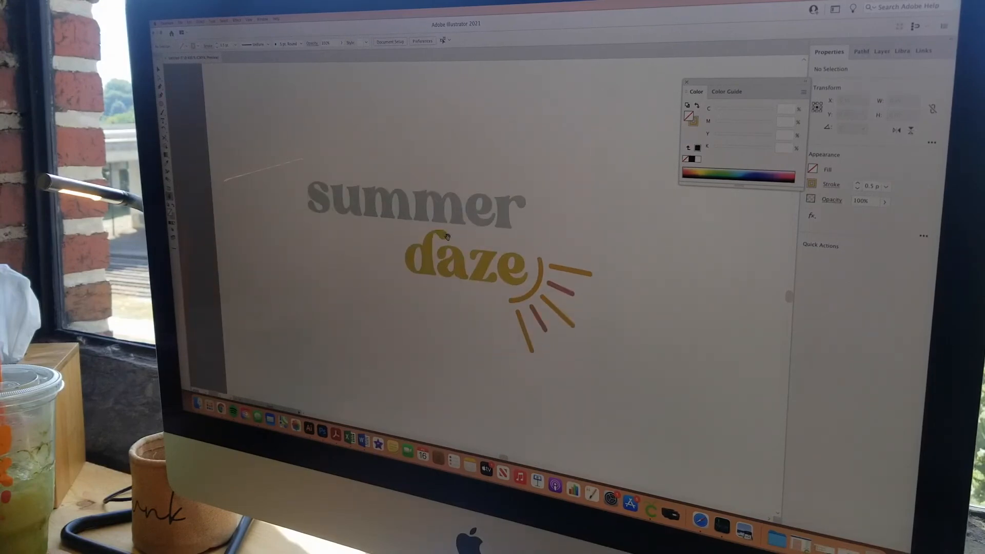
mouse_move(587, 266)
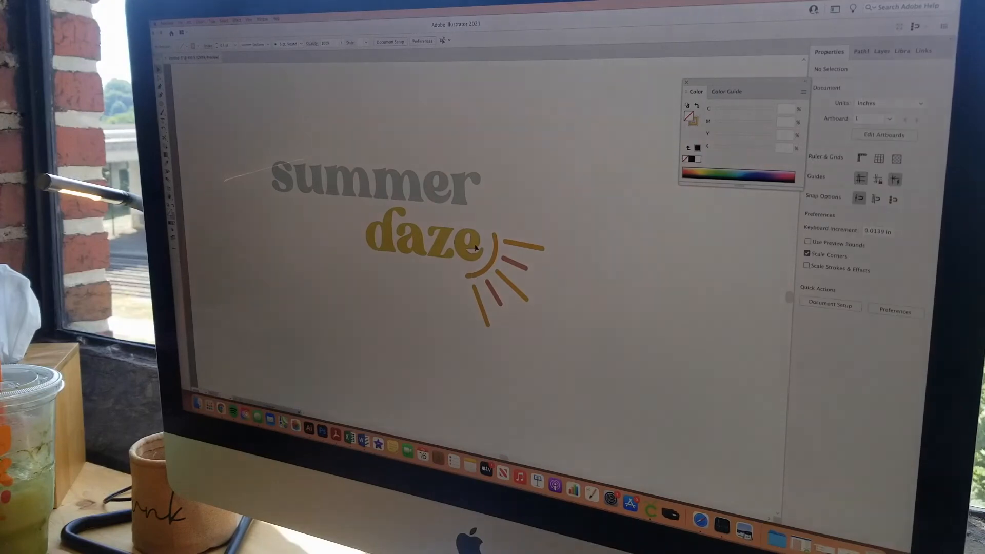
click(508, 257)
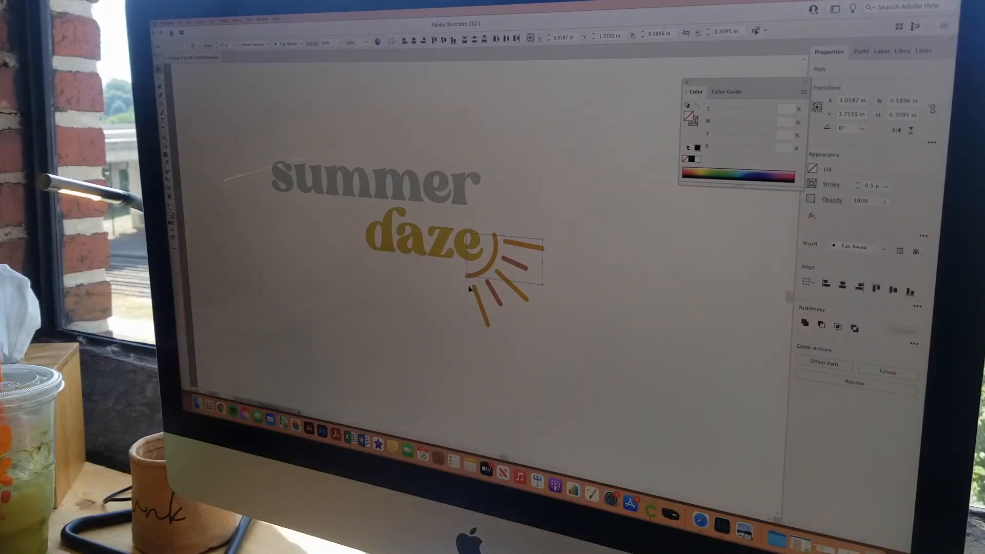